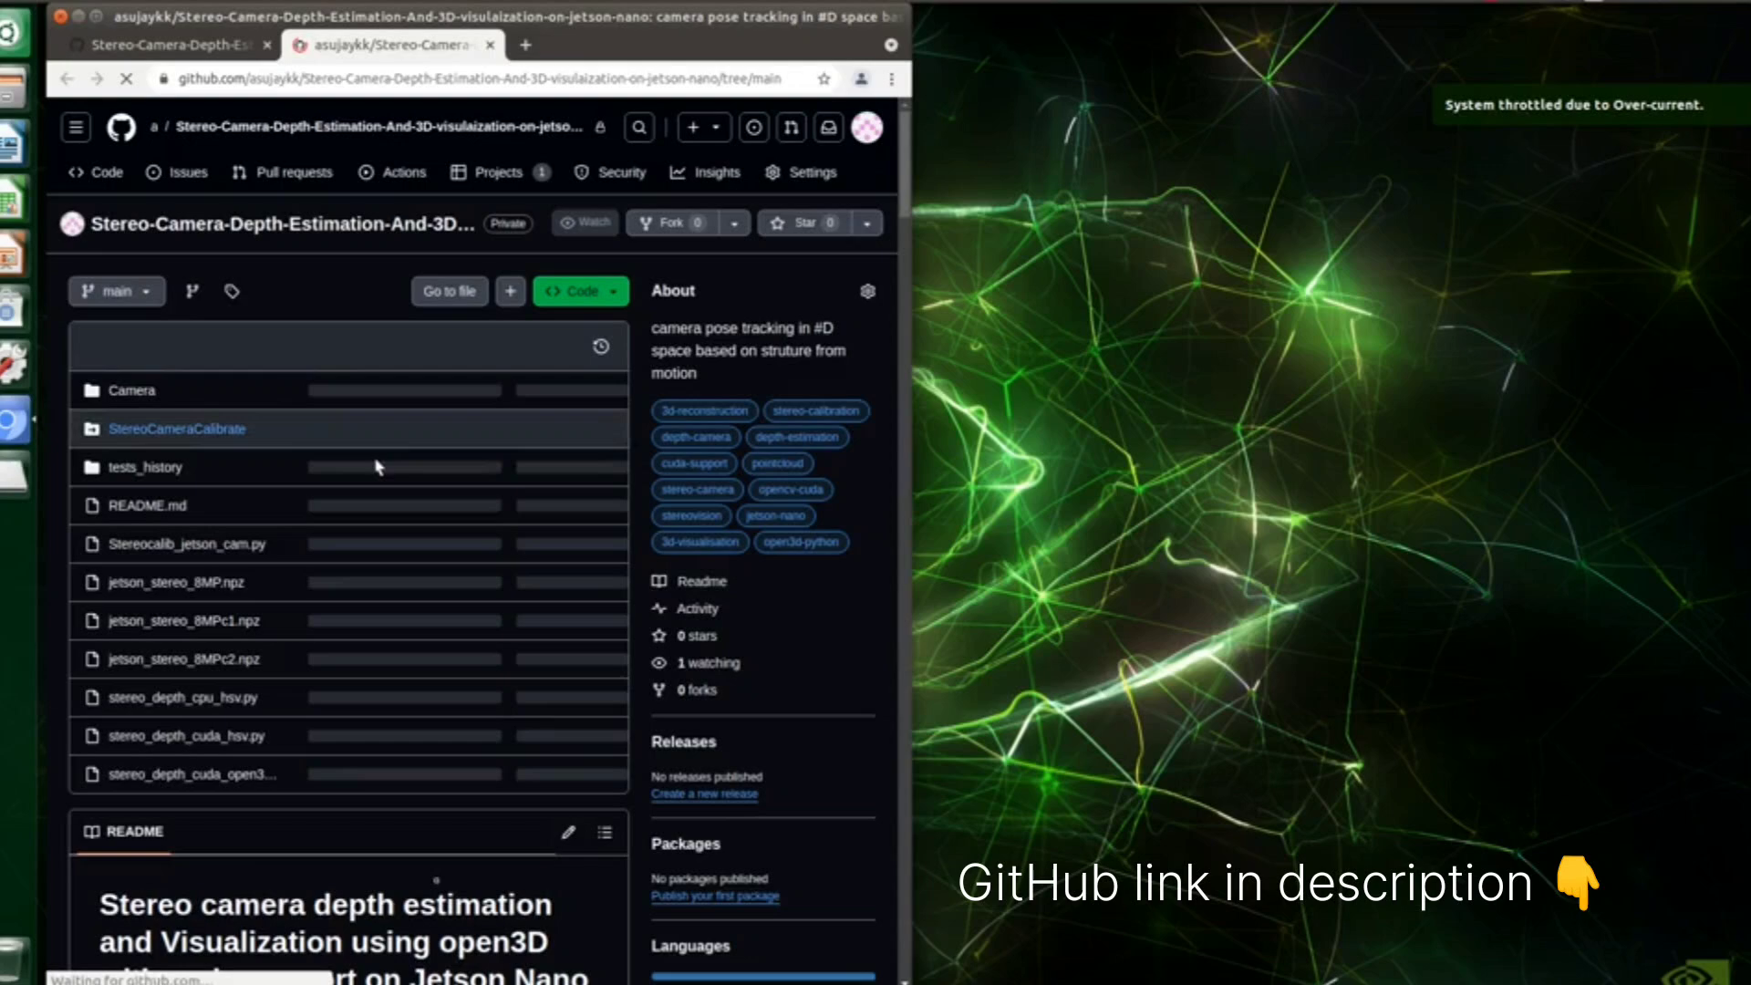
Step: Scroll the repository page down to the README's stereo calibration procedure
scroll("down", 3)
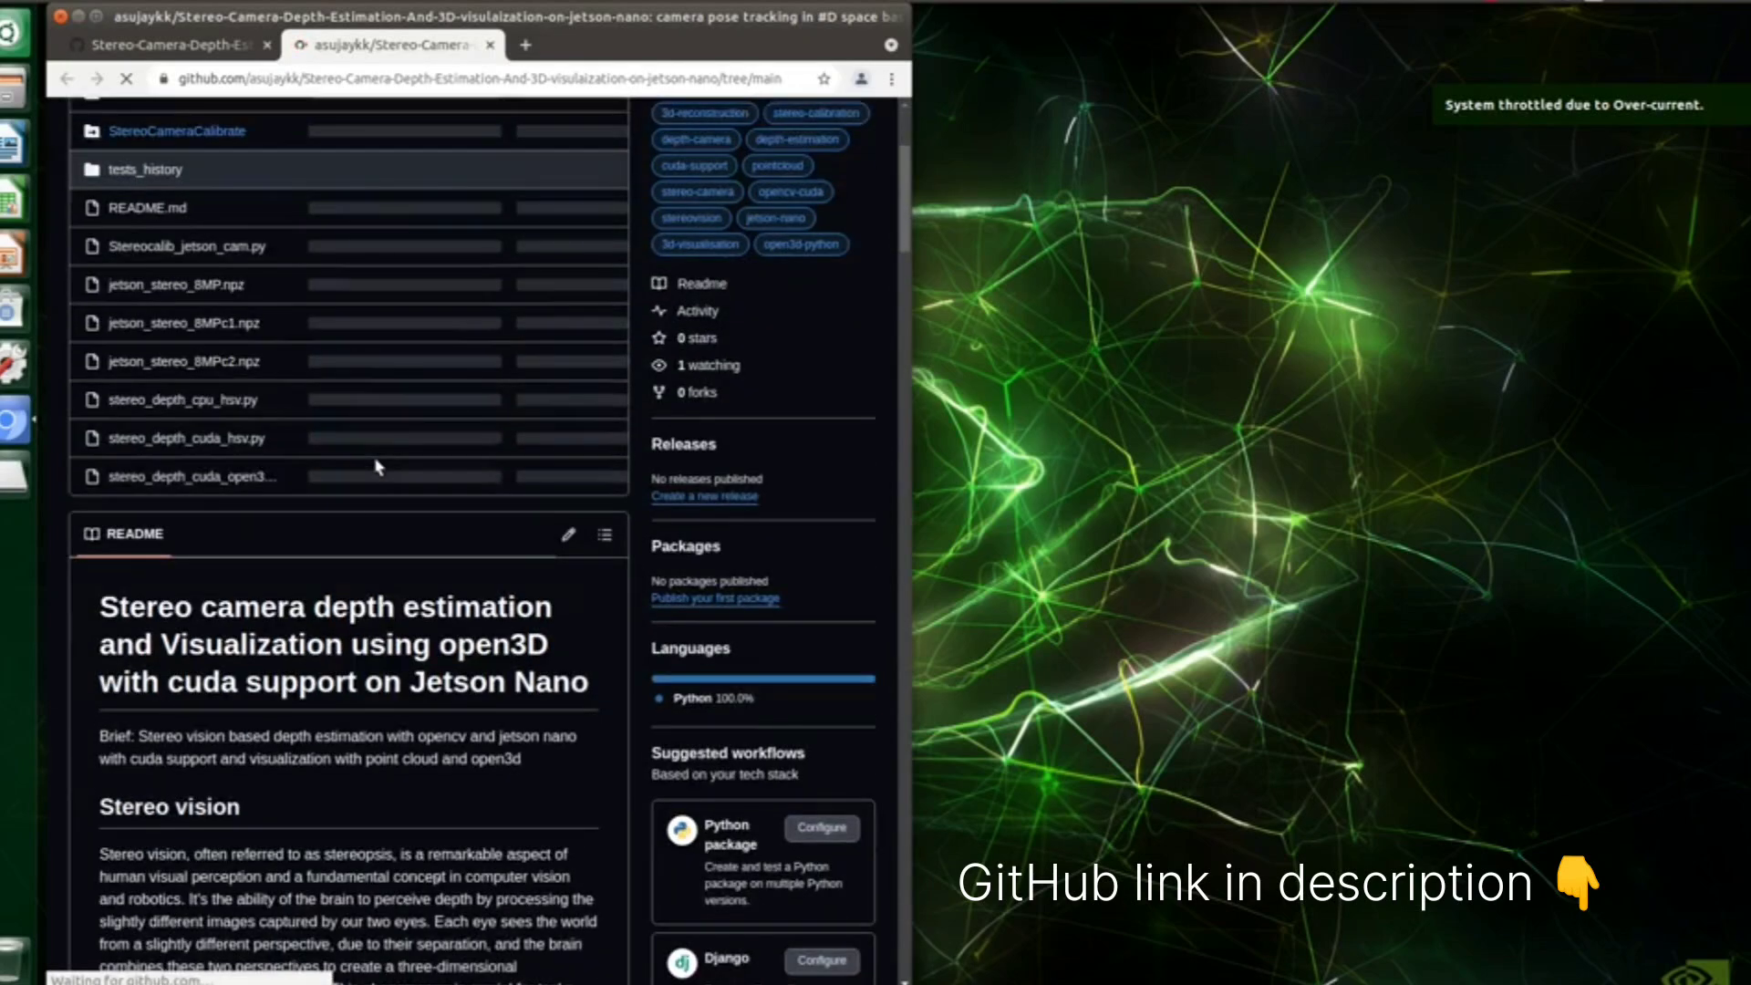
scroll("down", 3)
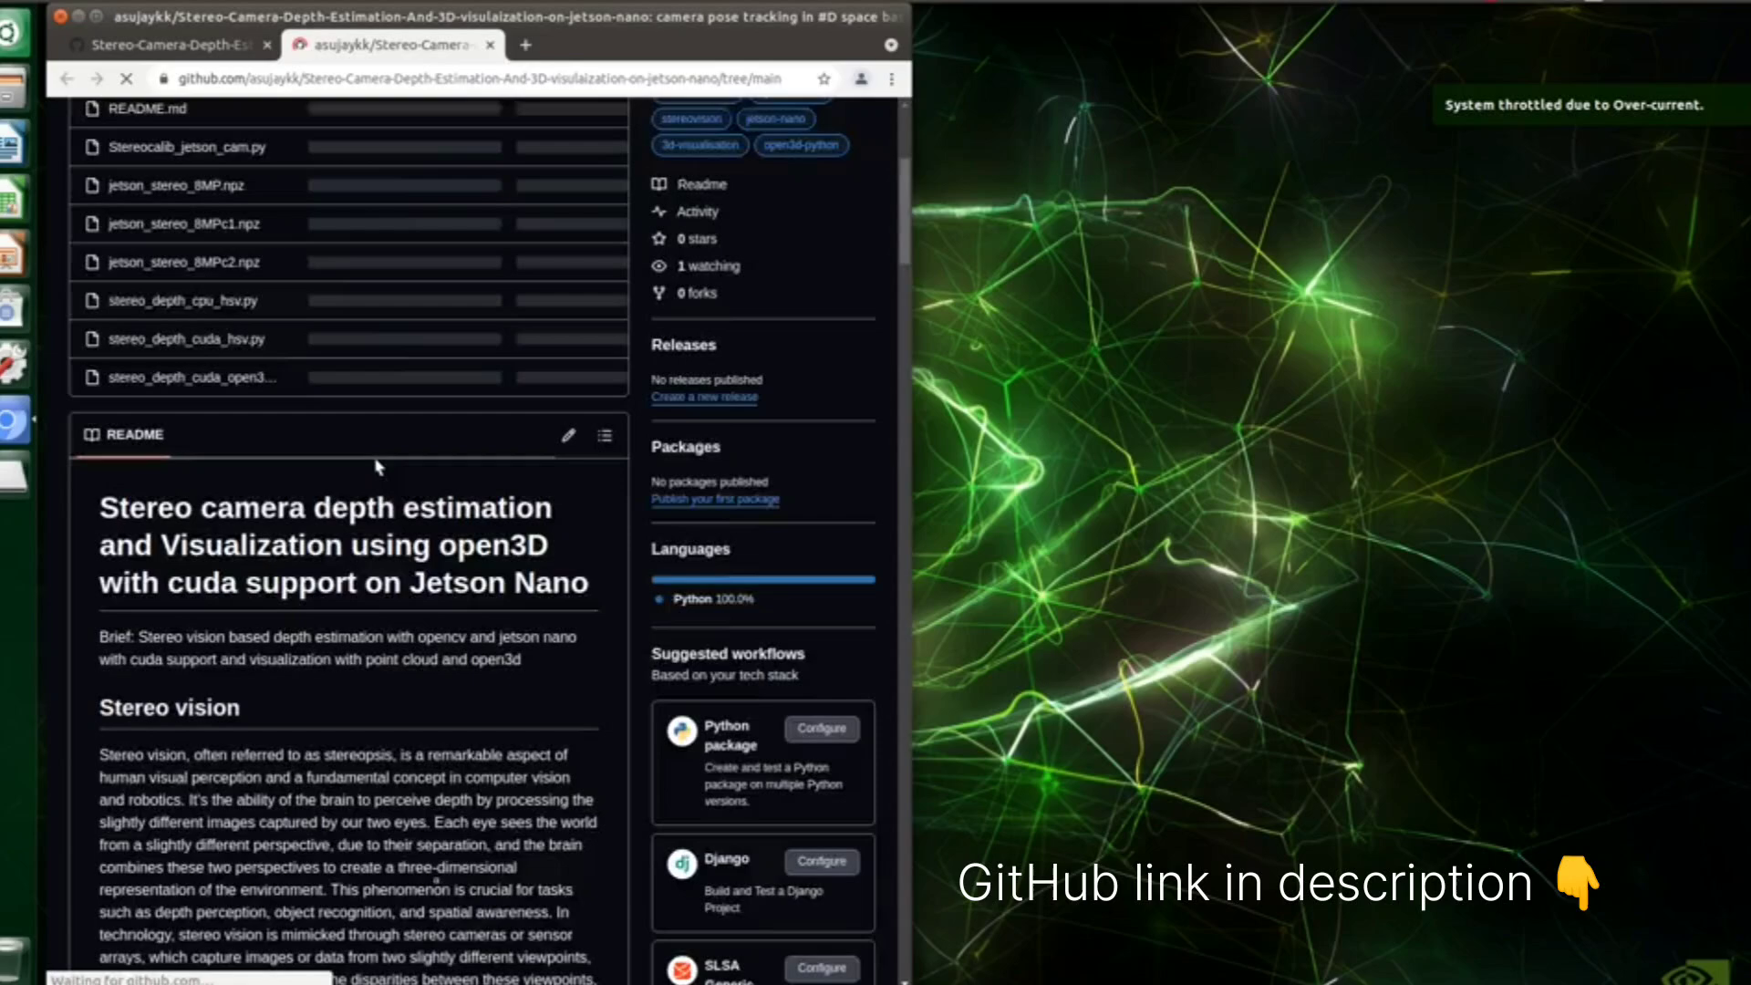
scroll("down", 3)
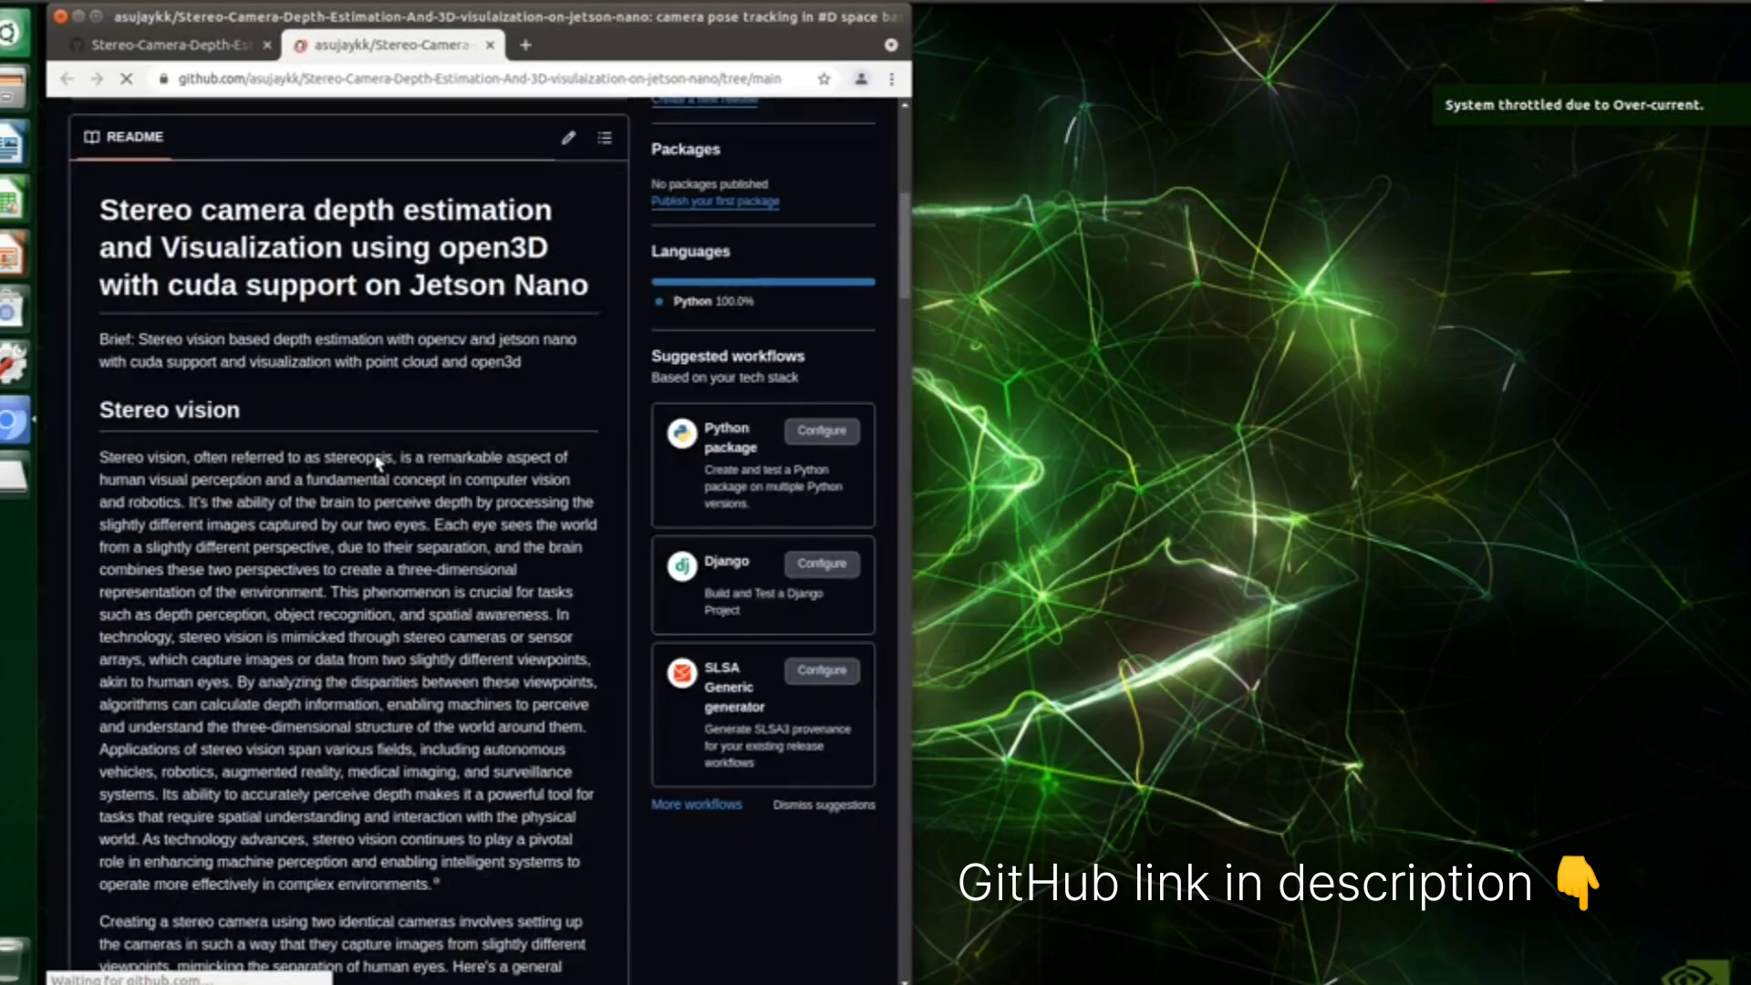
scroll("down", 3)
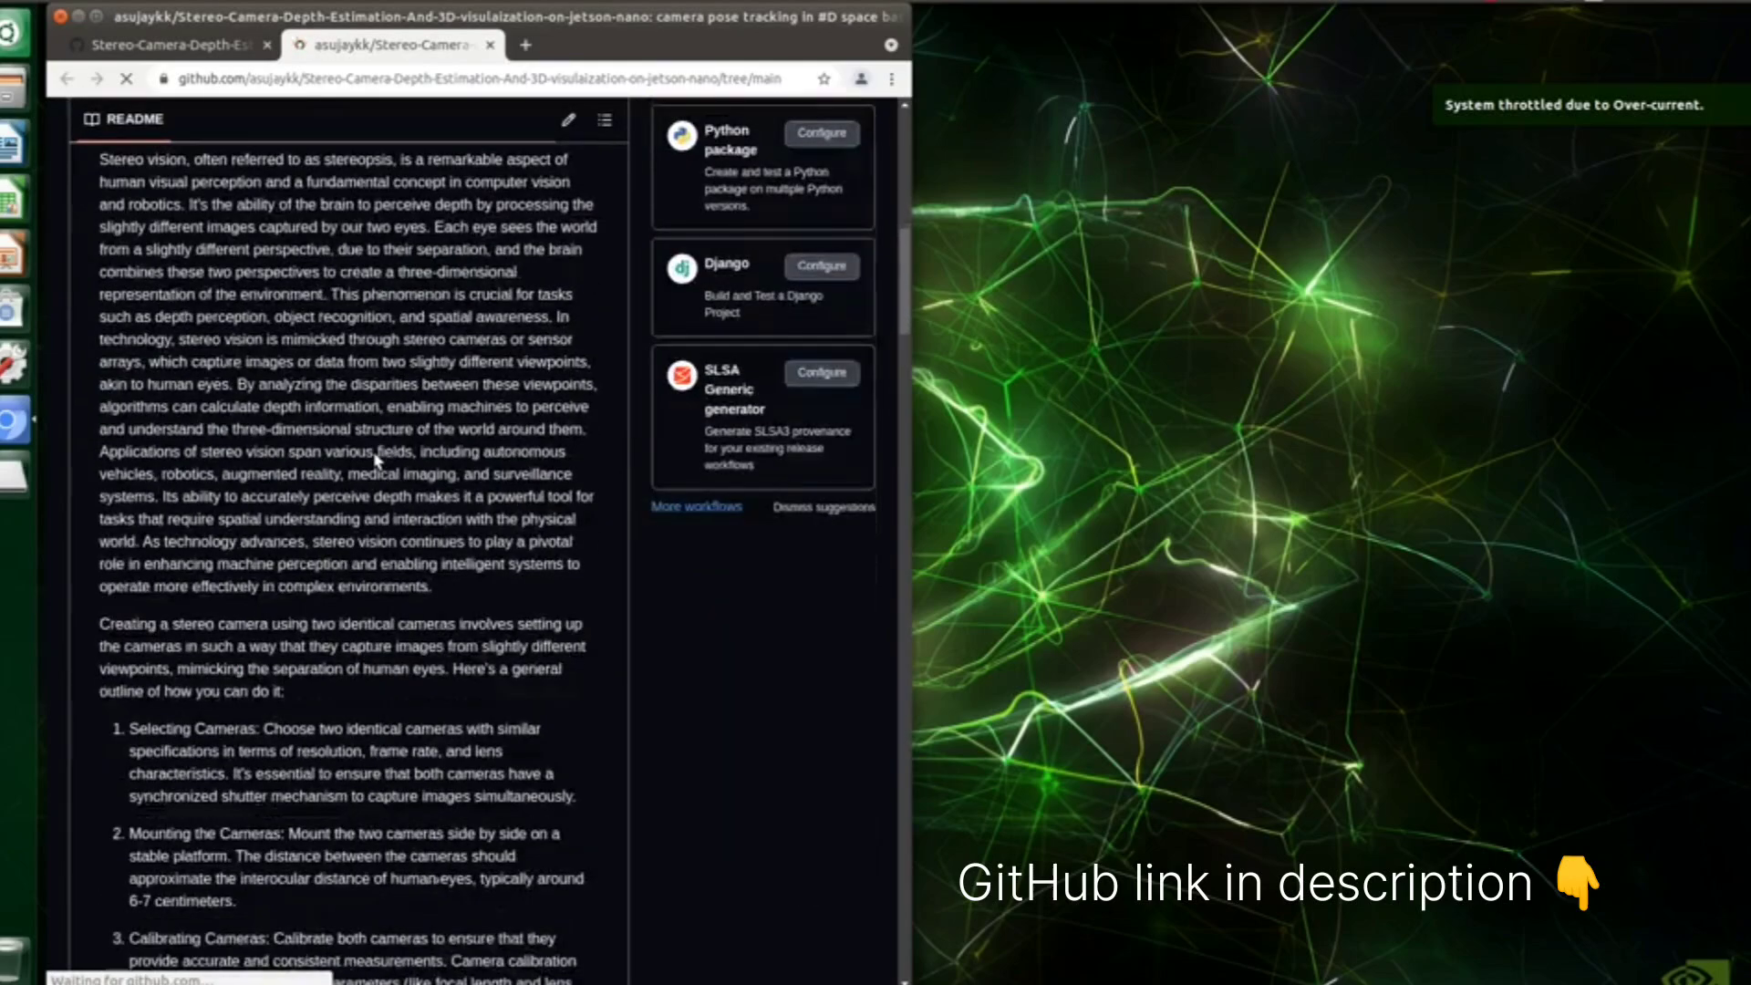
scroll("down", 3)
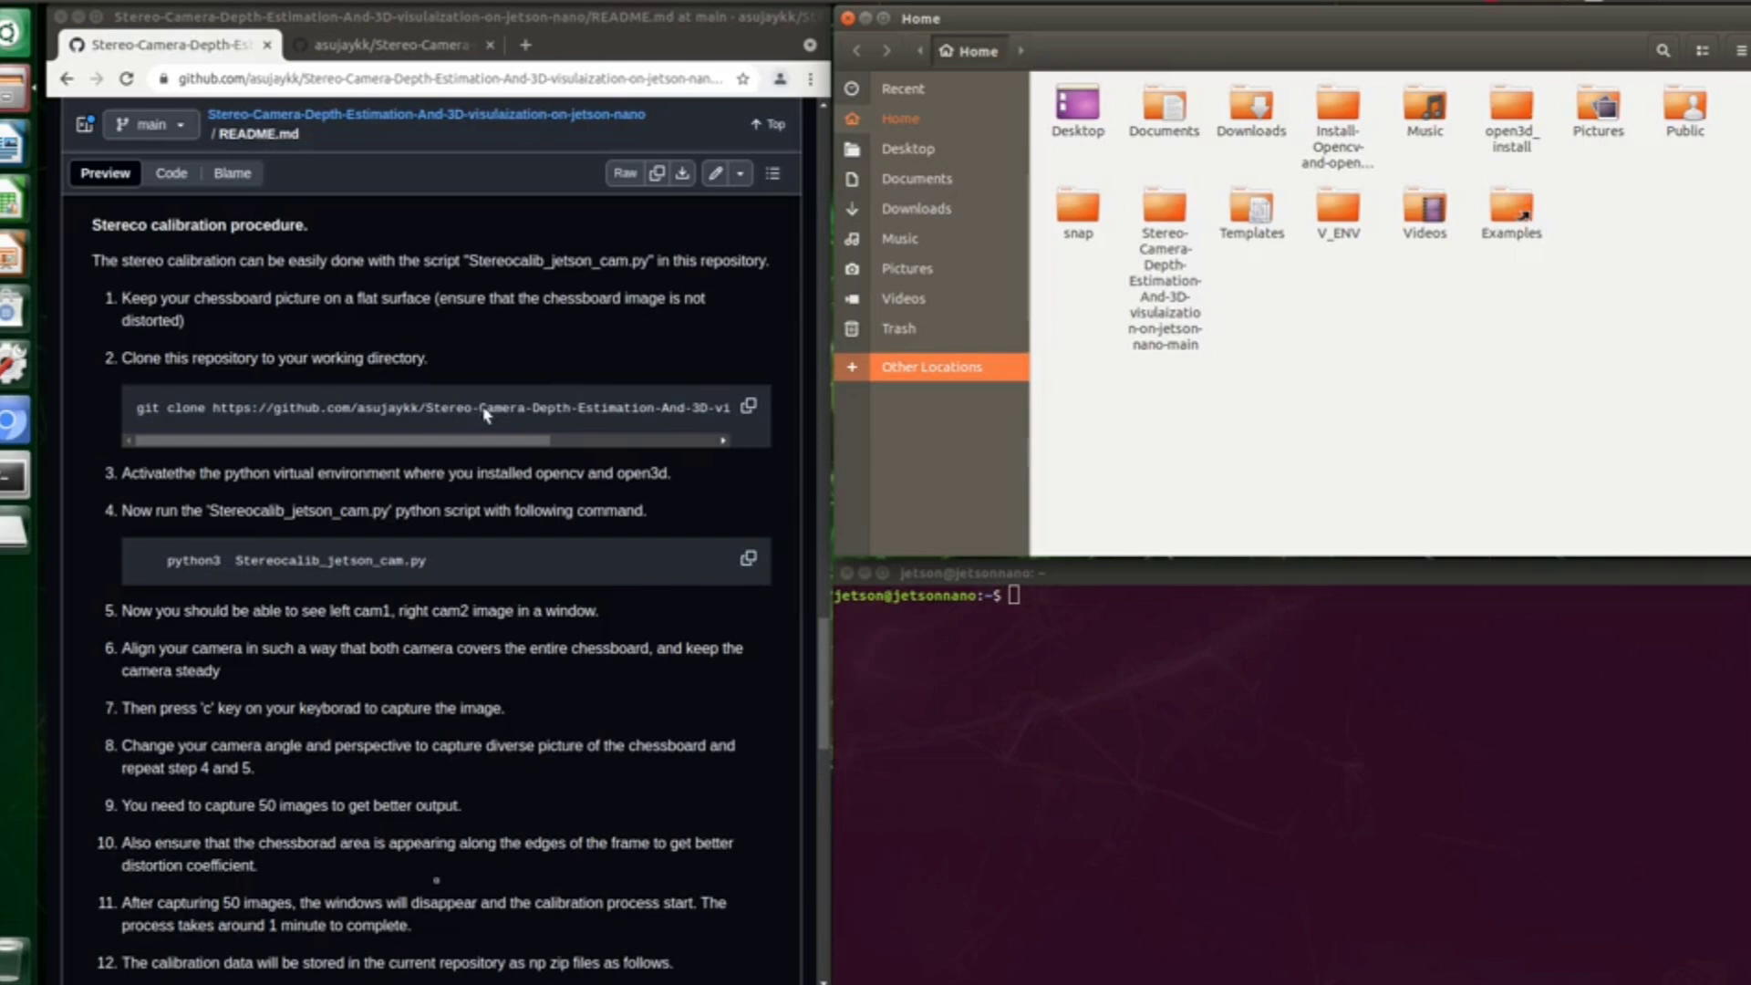
mouse_move(927, 419)
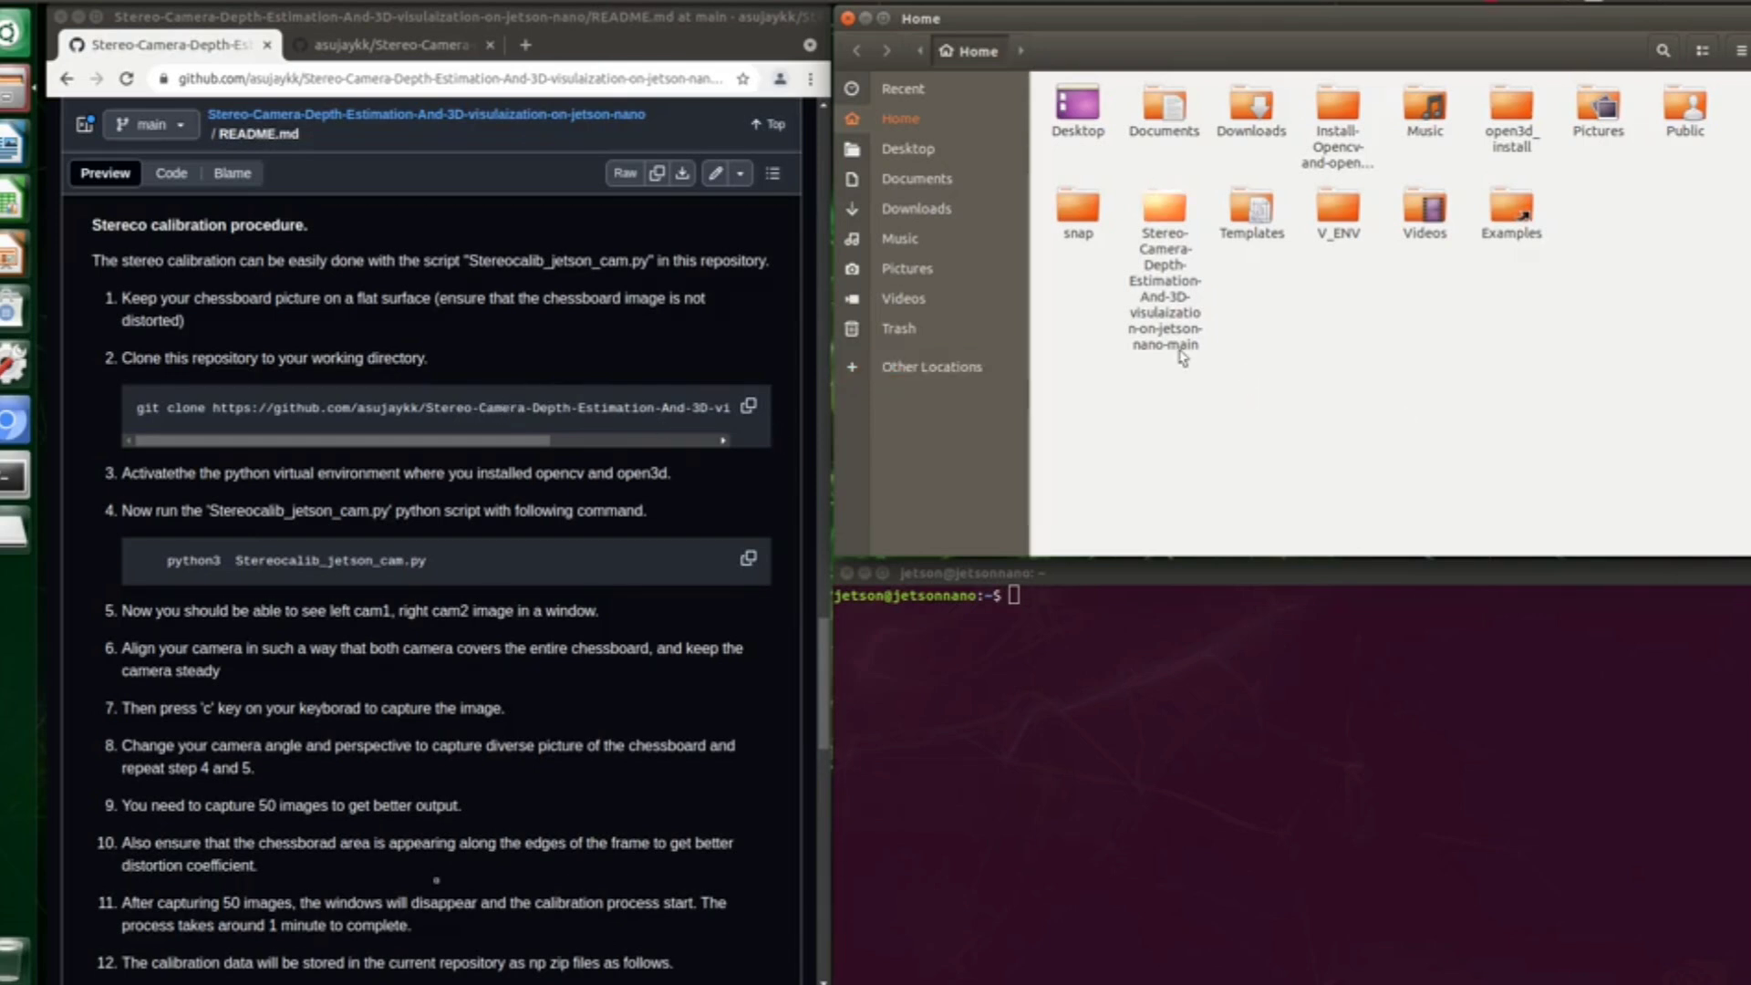
left_click(1164, 268)
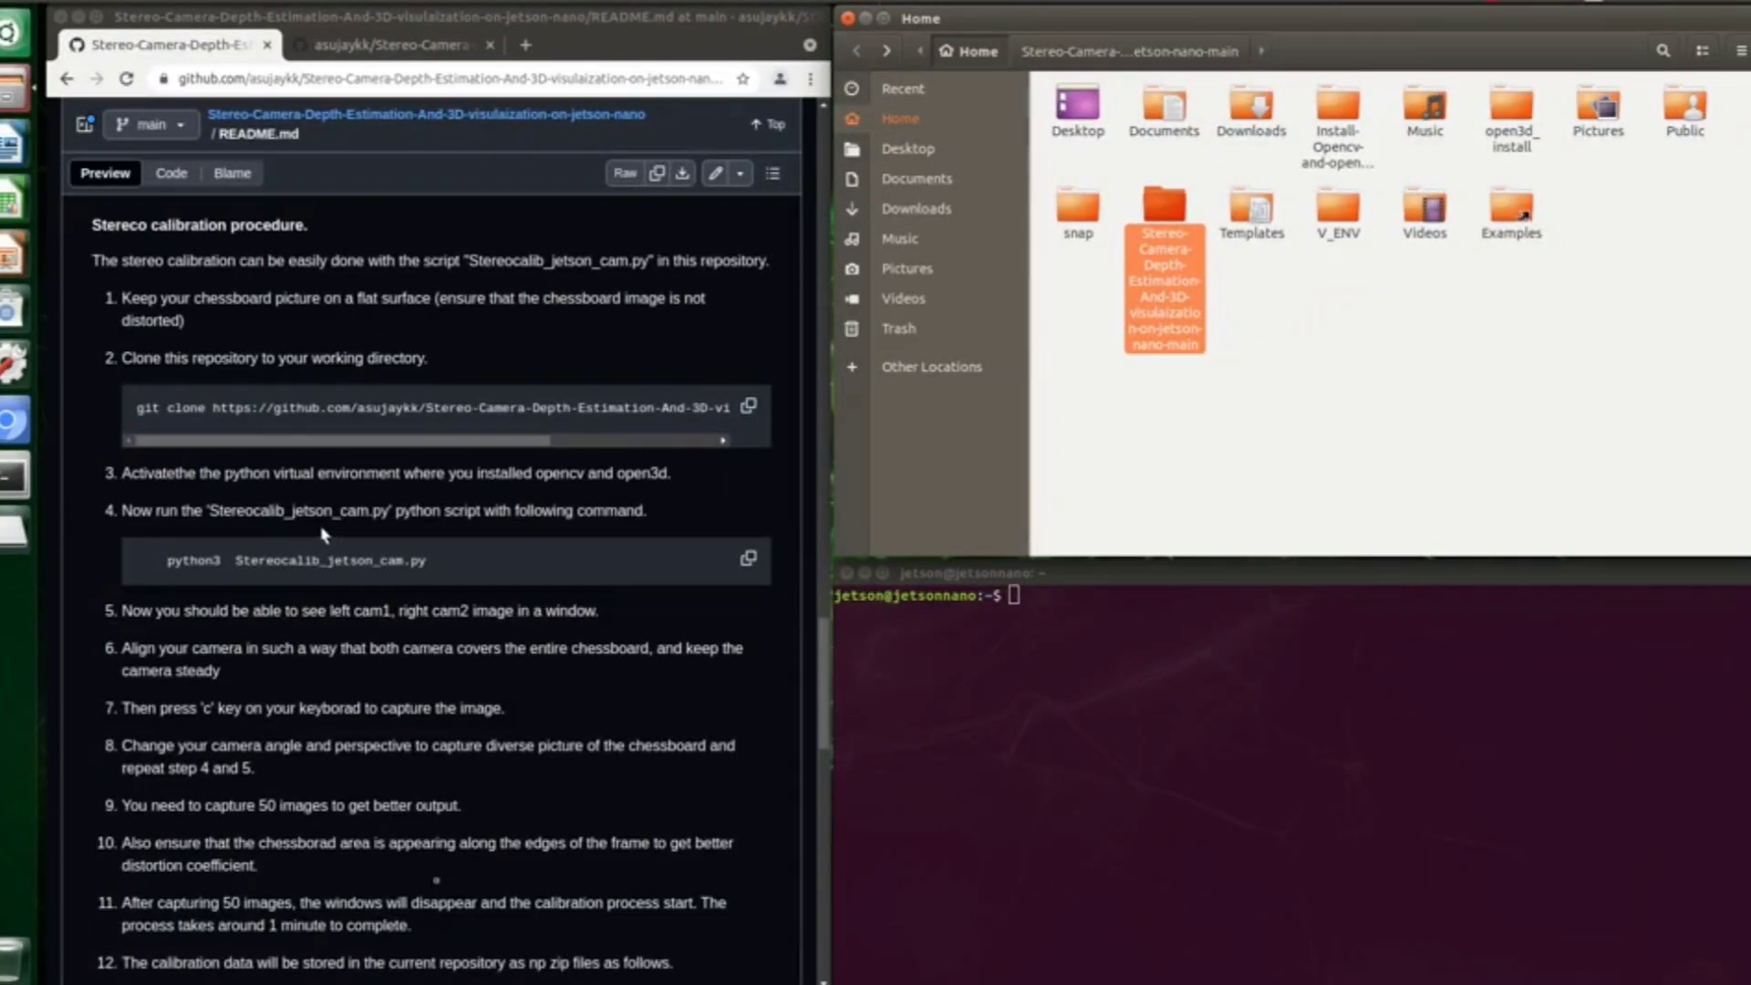
mouse_move(1248, 367)
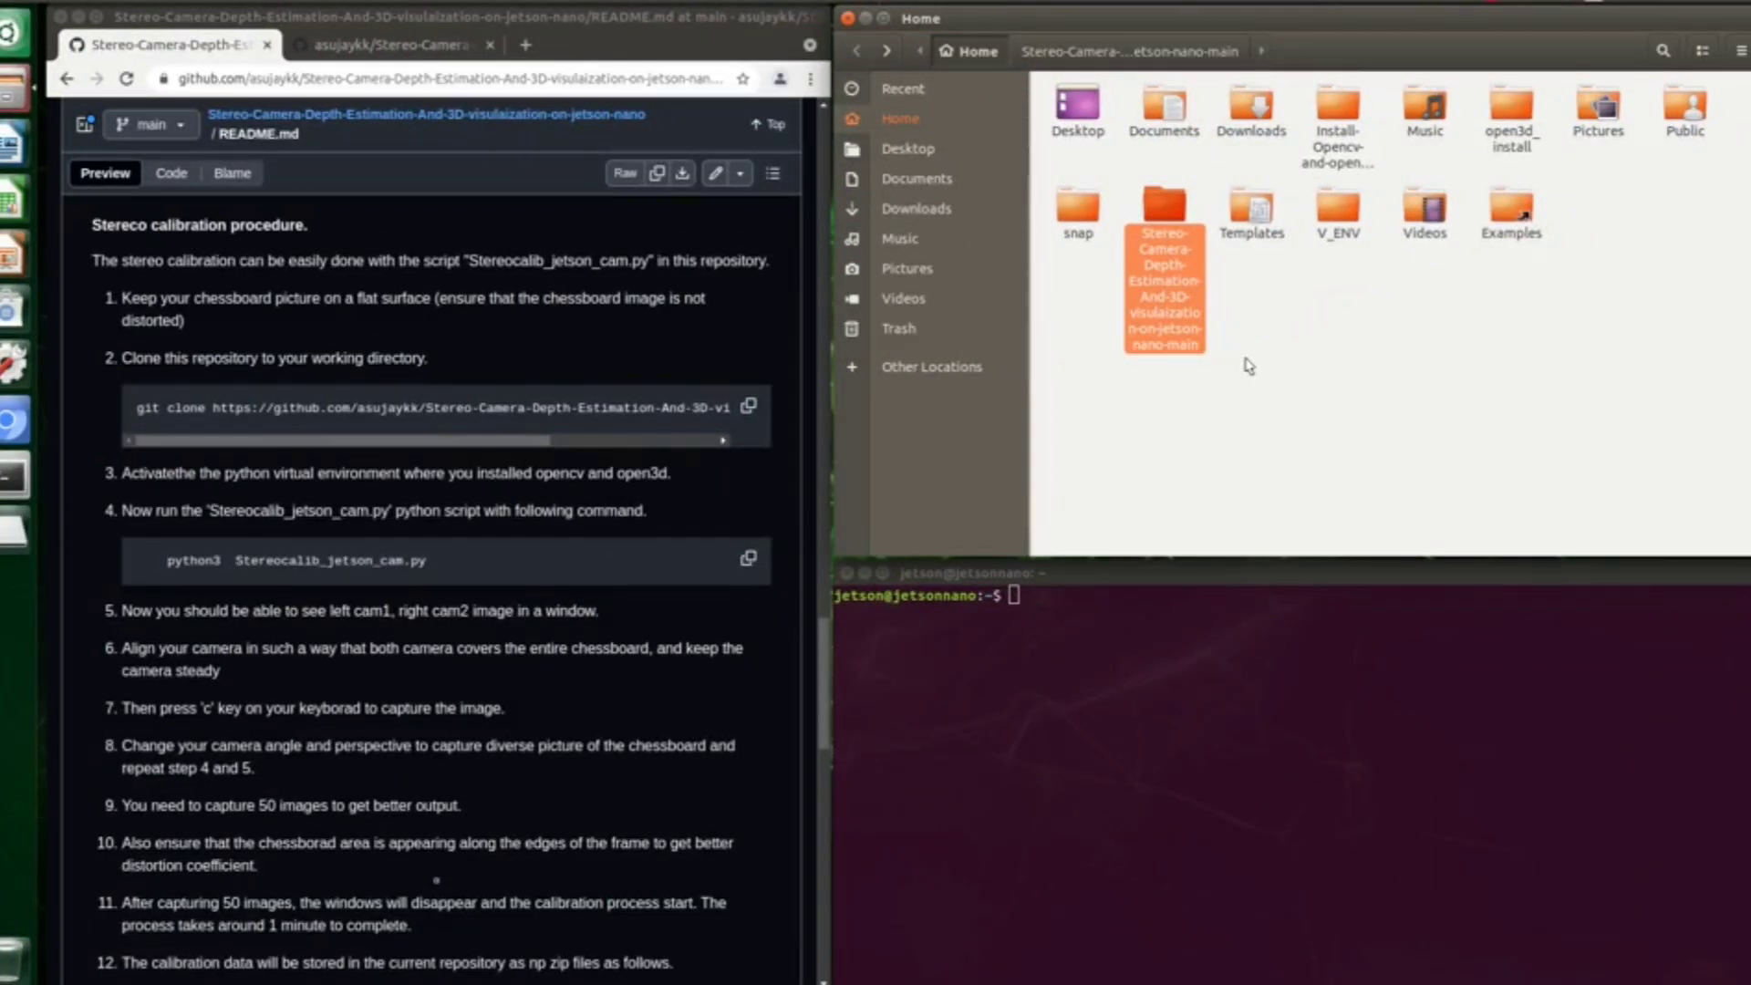
left_click(1162, 281)
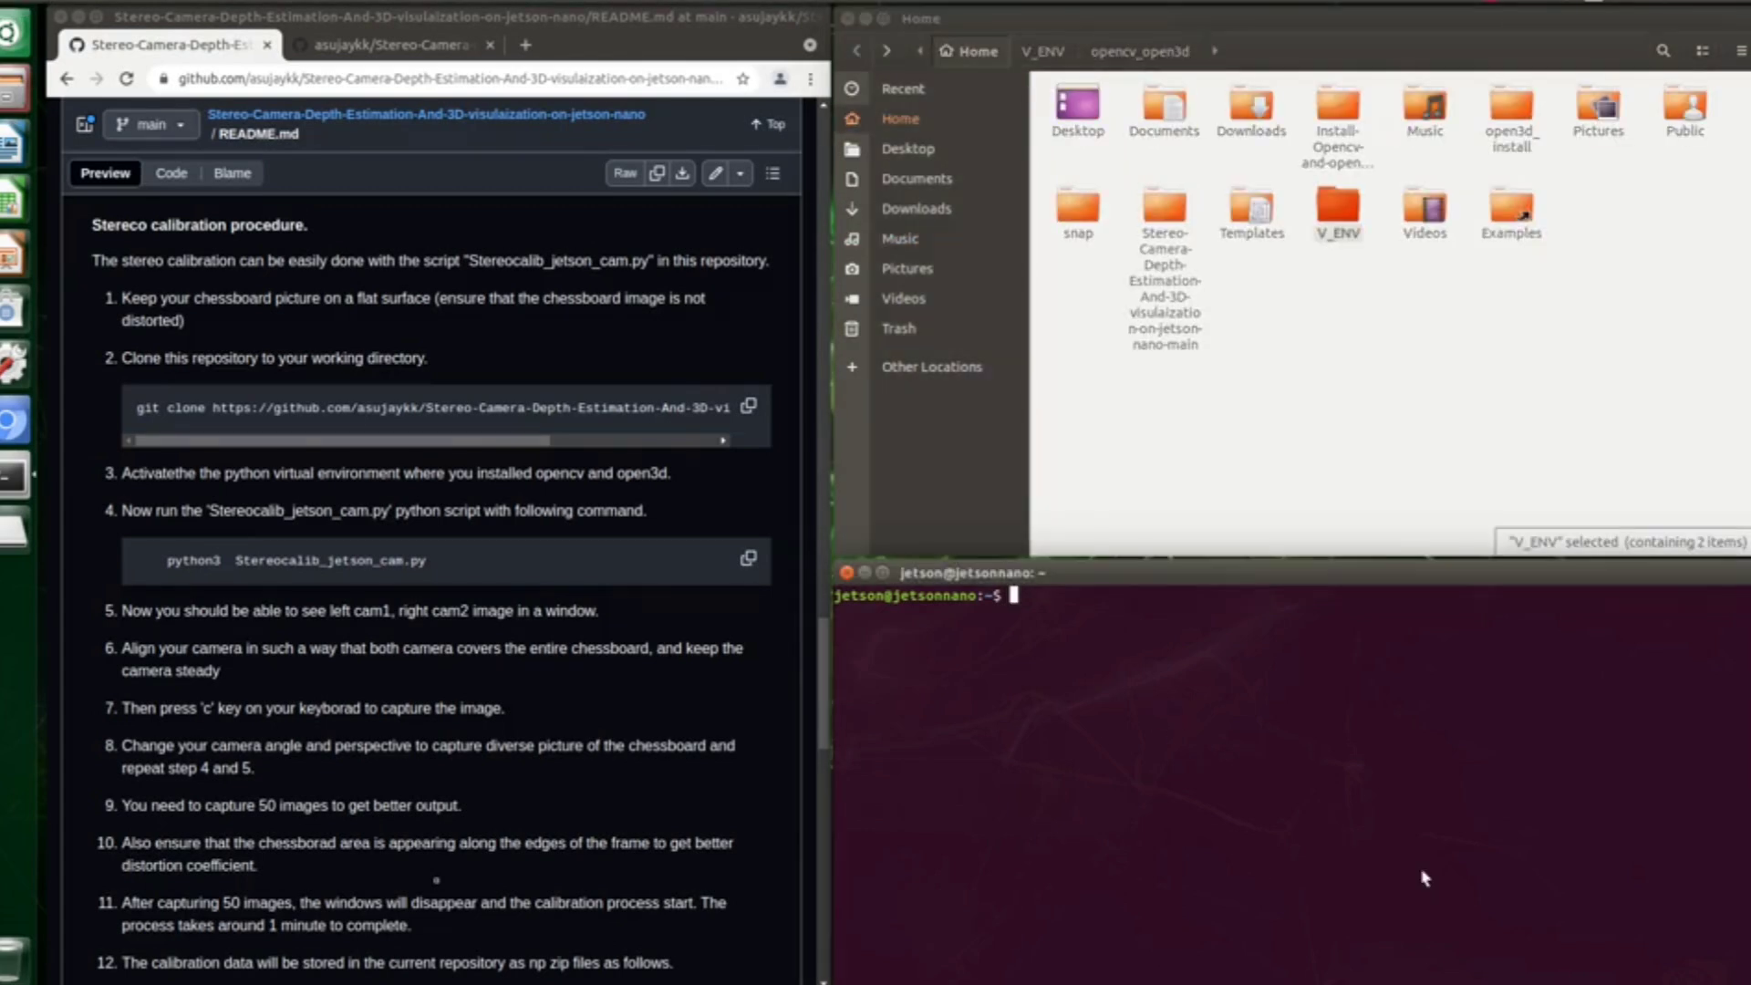
Step: Activate the opencv_open3d virtual environment via V_ENV/opencv_open3d/bin/activate and begin a cd command
type("source V_ENV/")
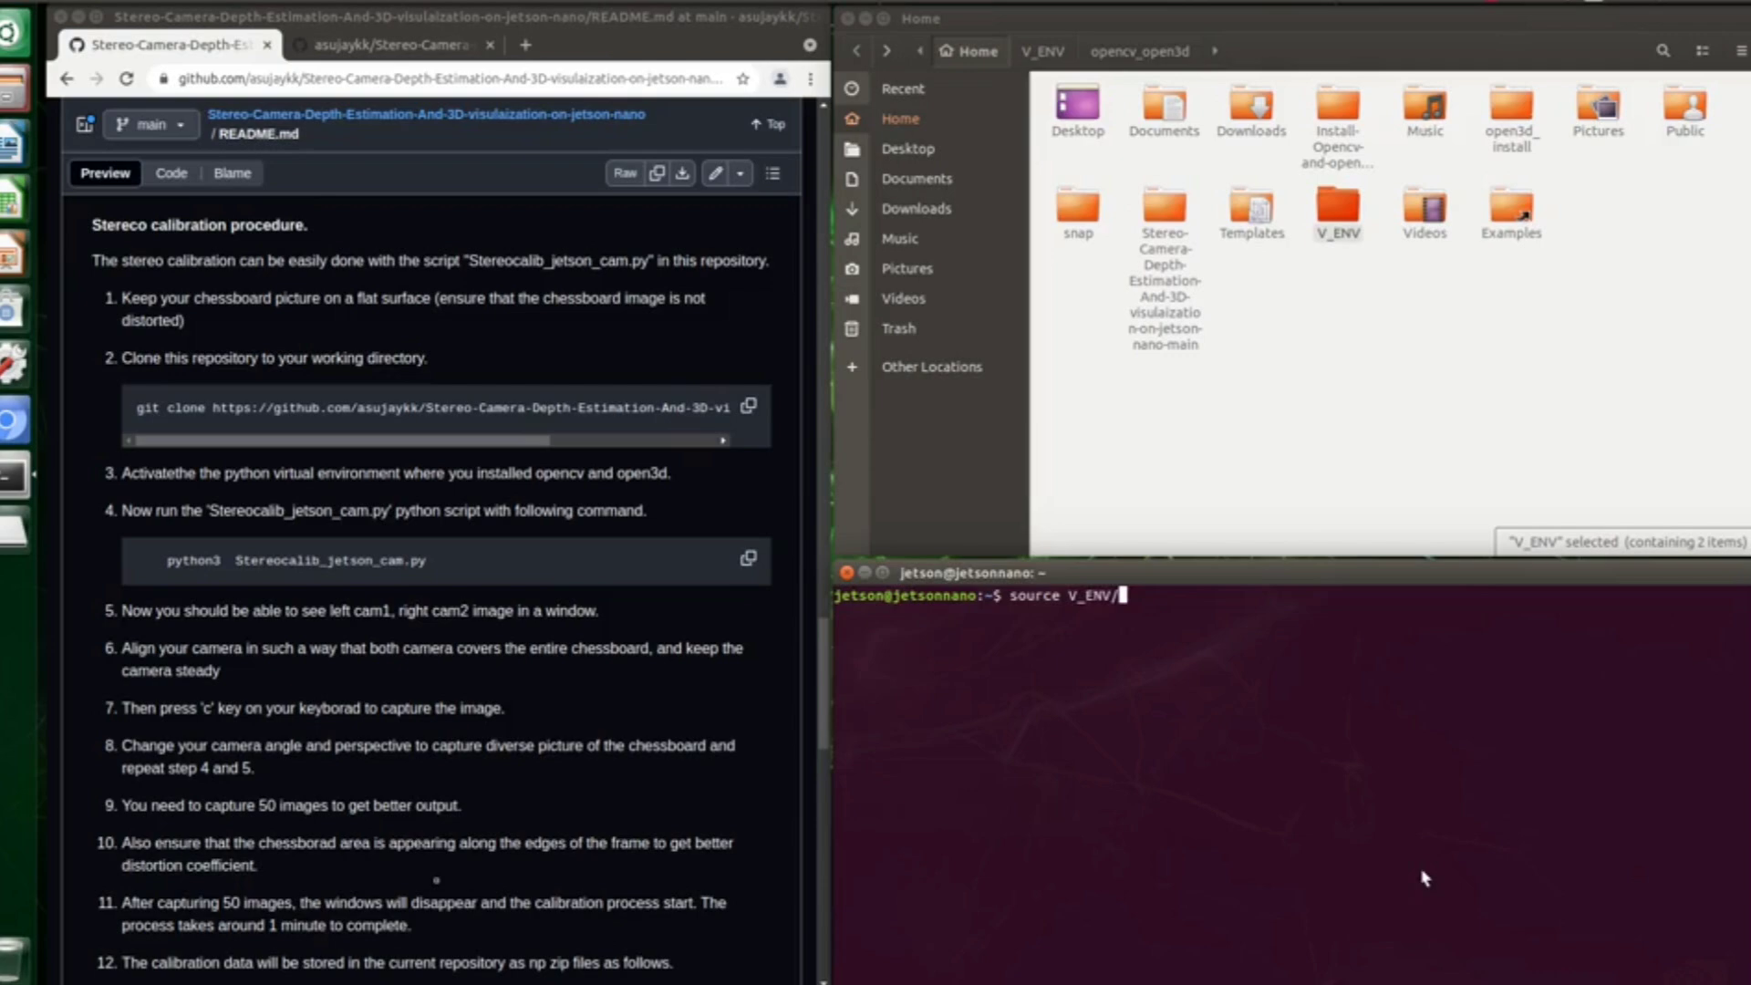
key("Return")
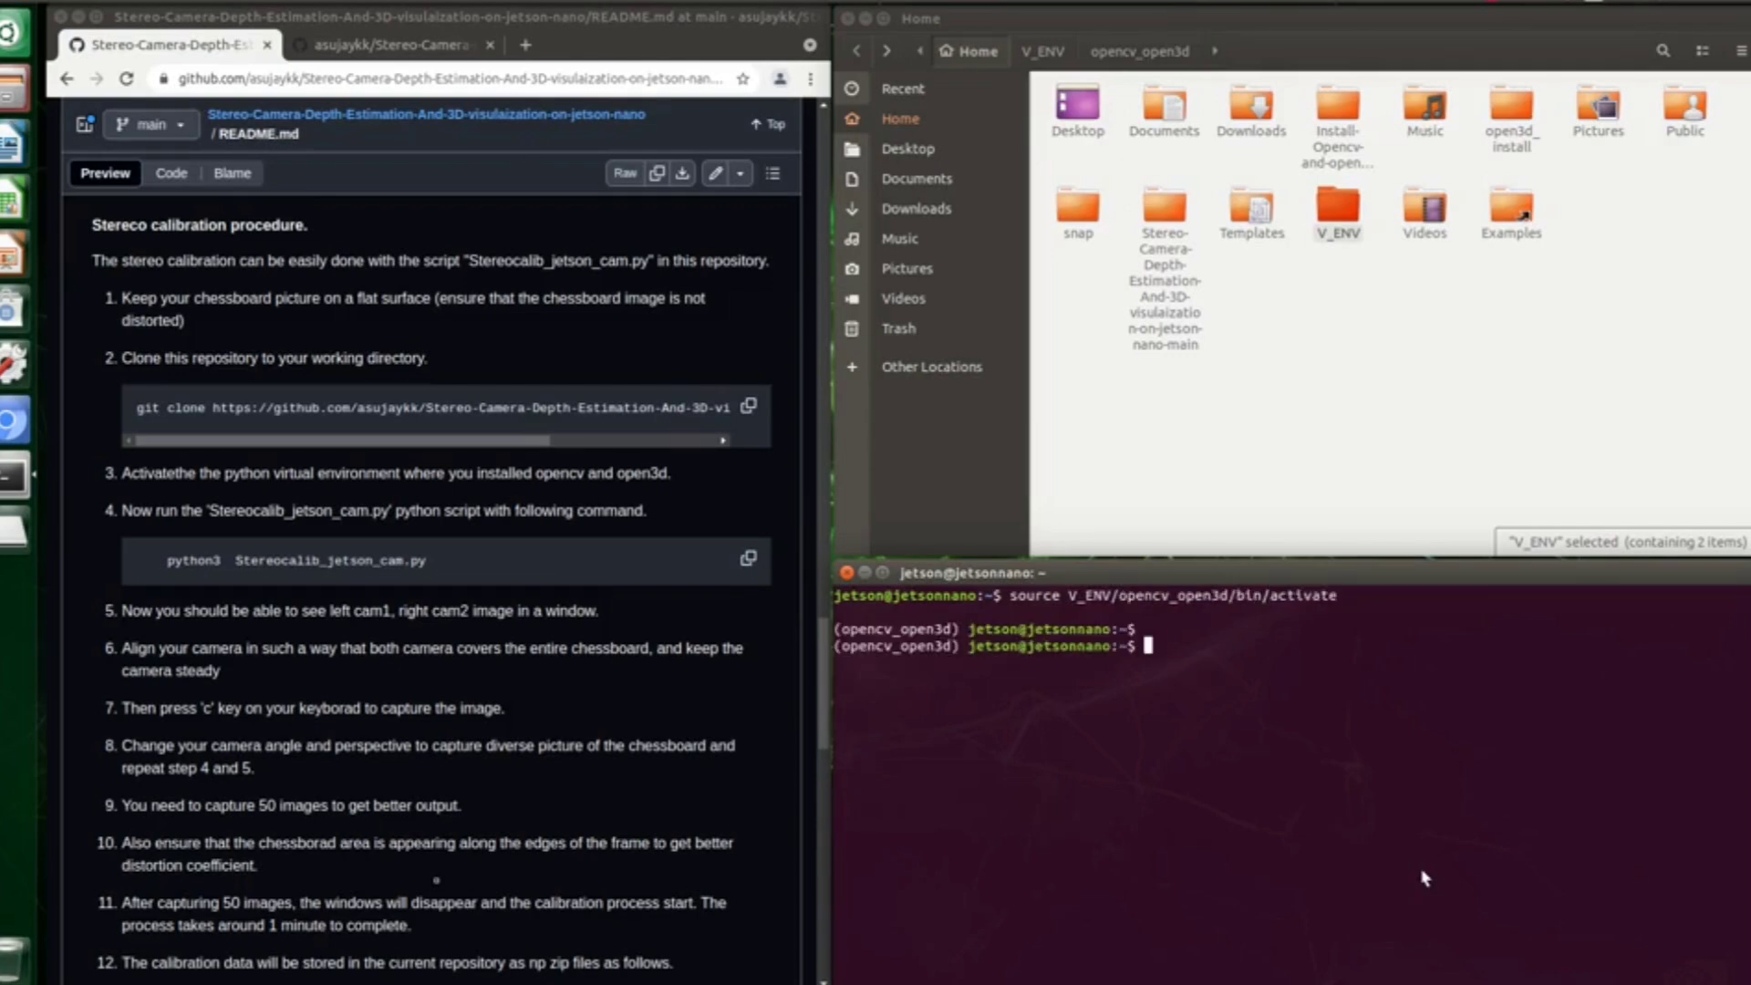
type("cd $")
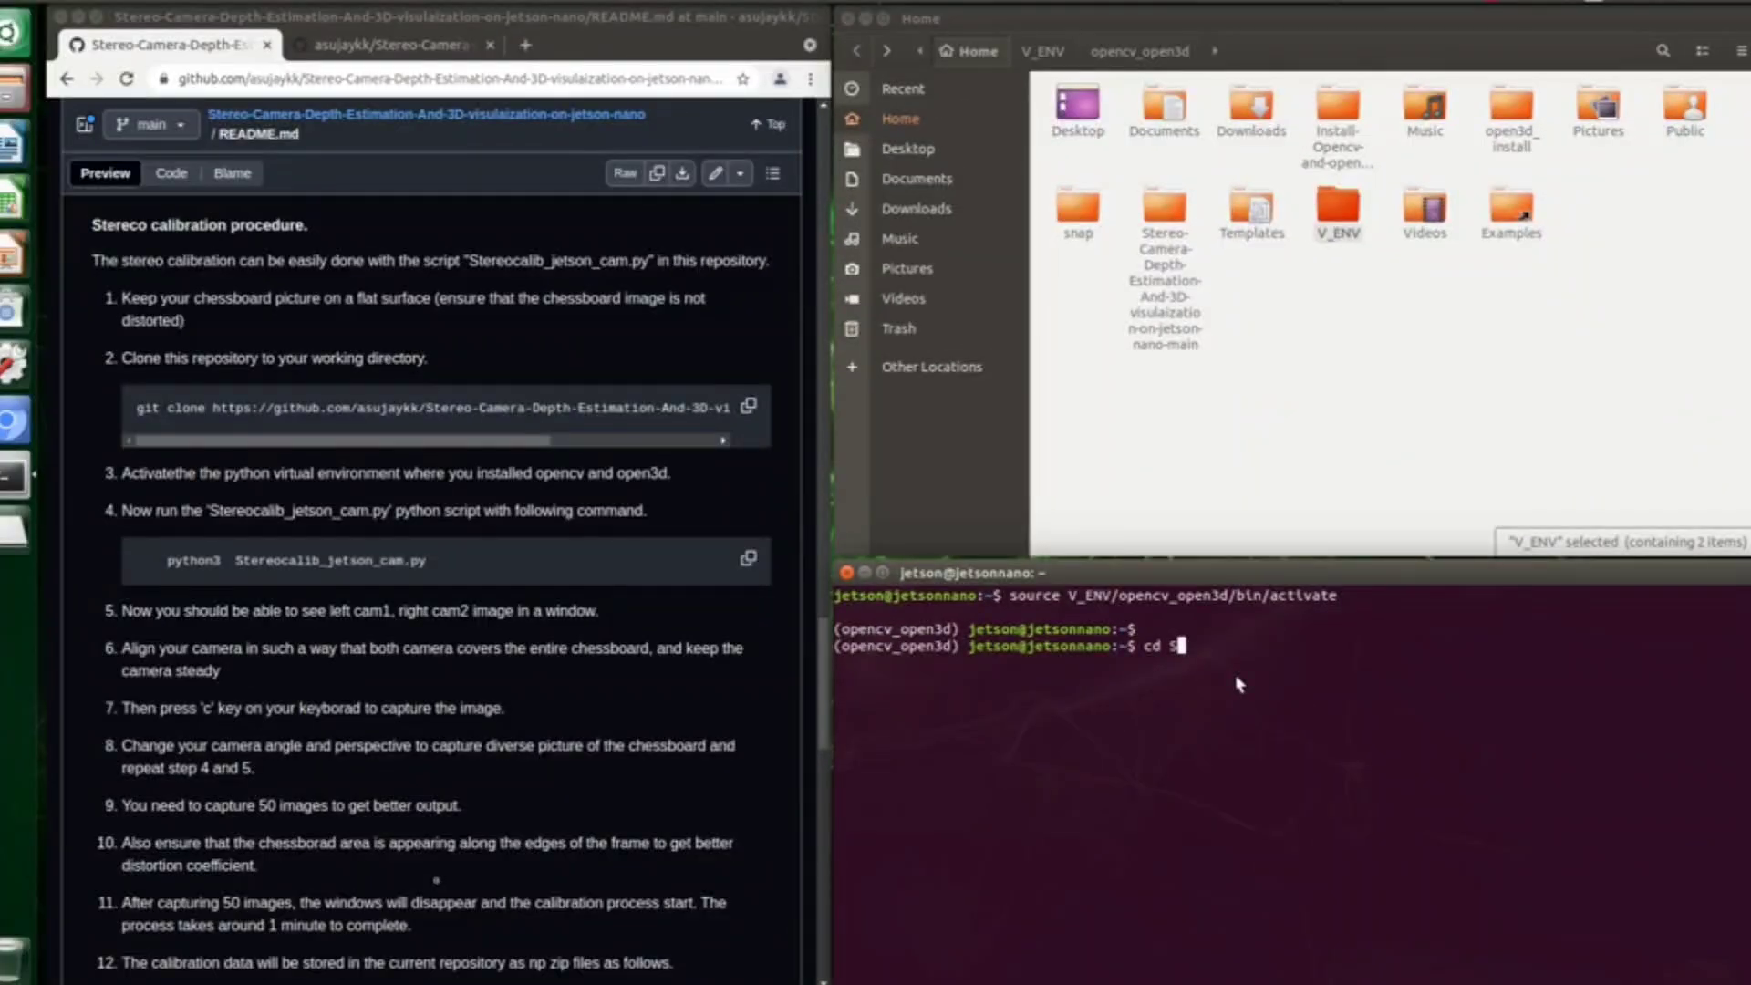
Step: Enter the Stereo-Camera-Depth-Estimation folder and enter python3 Stereocalib_jetson_cam.py at the prompt
key("Return")
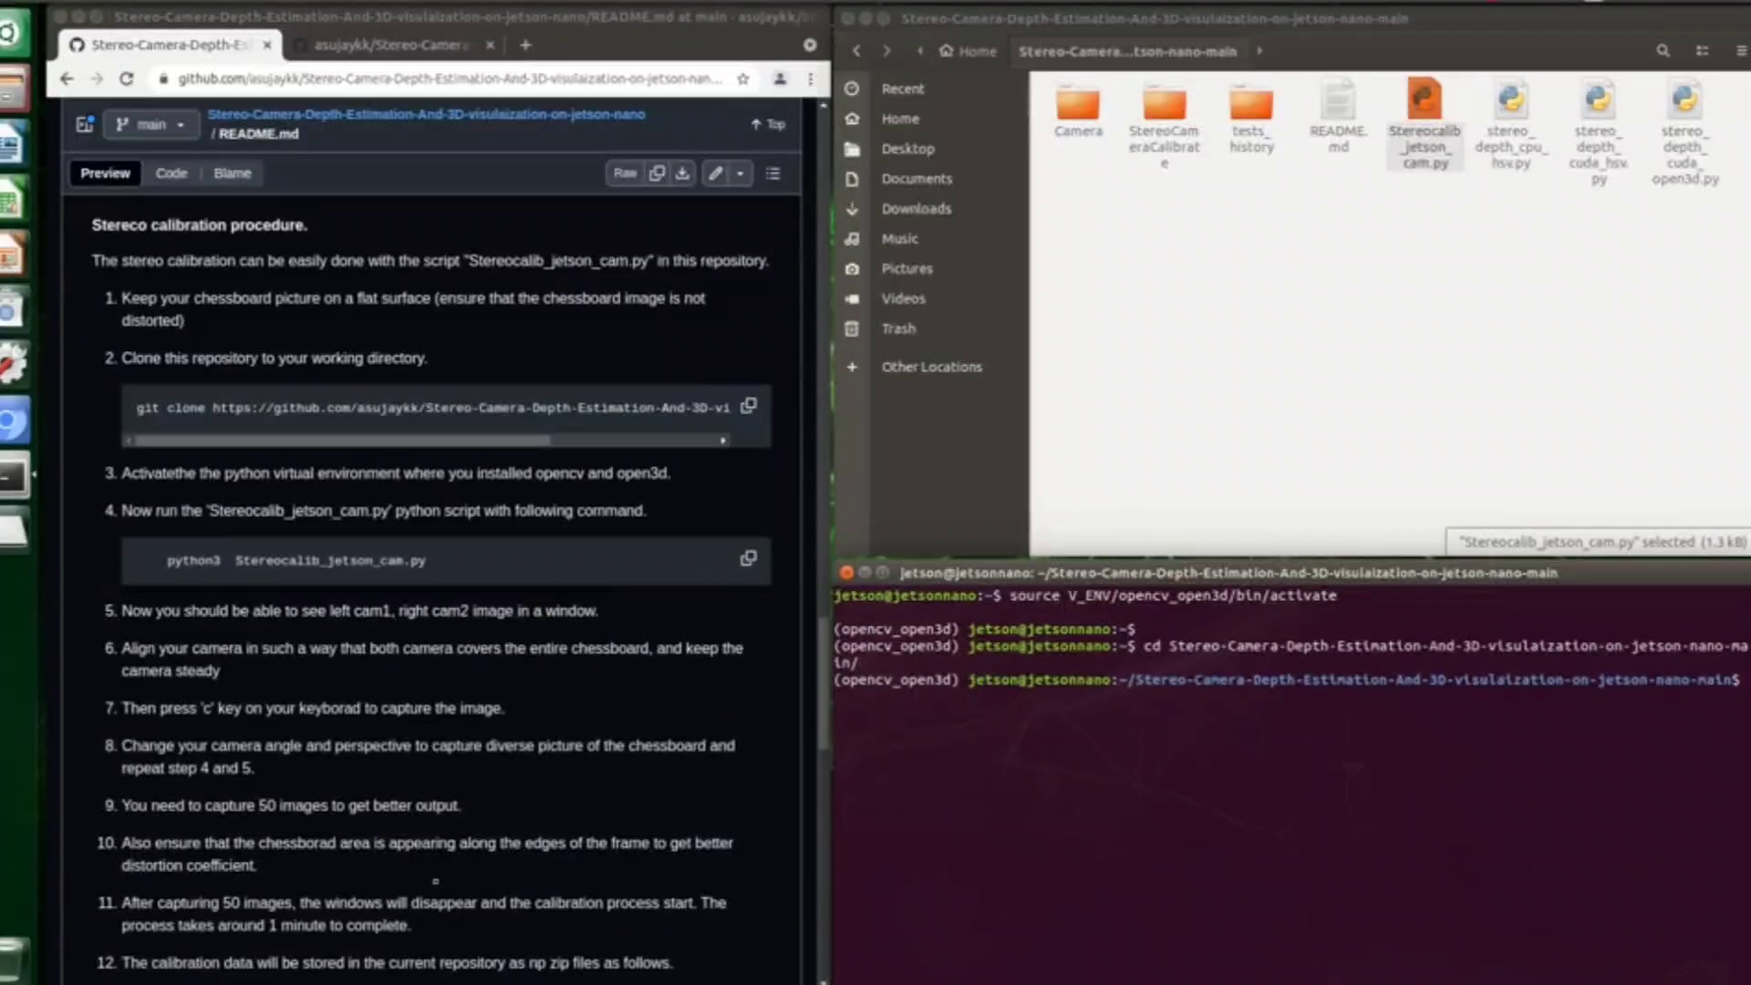
type("python3")
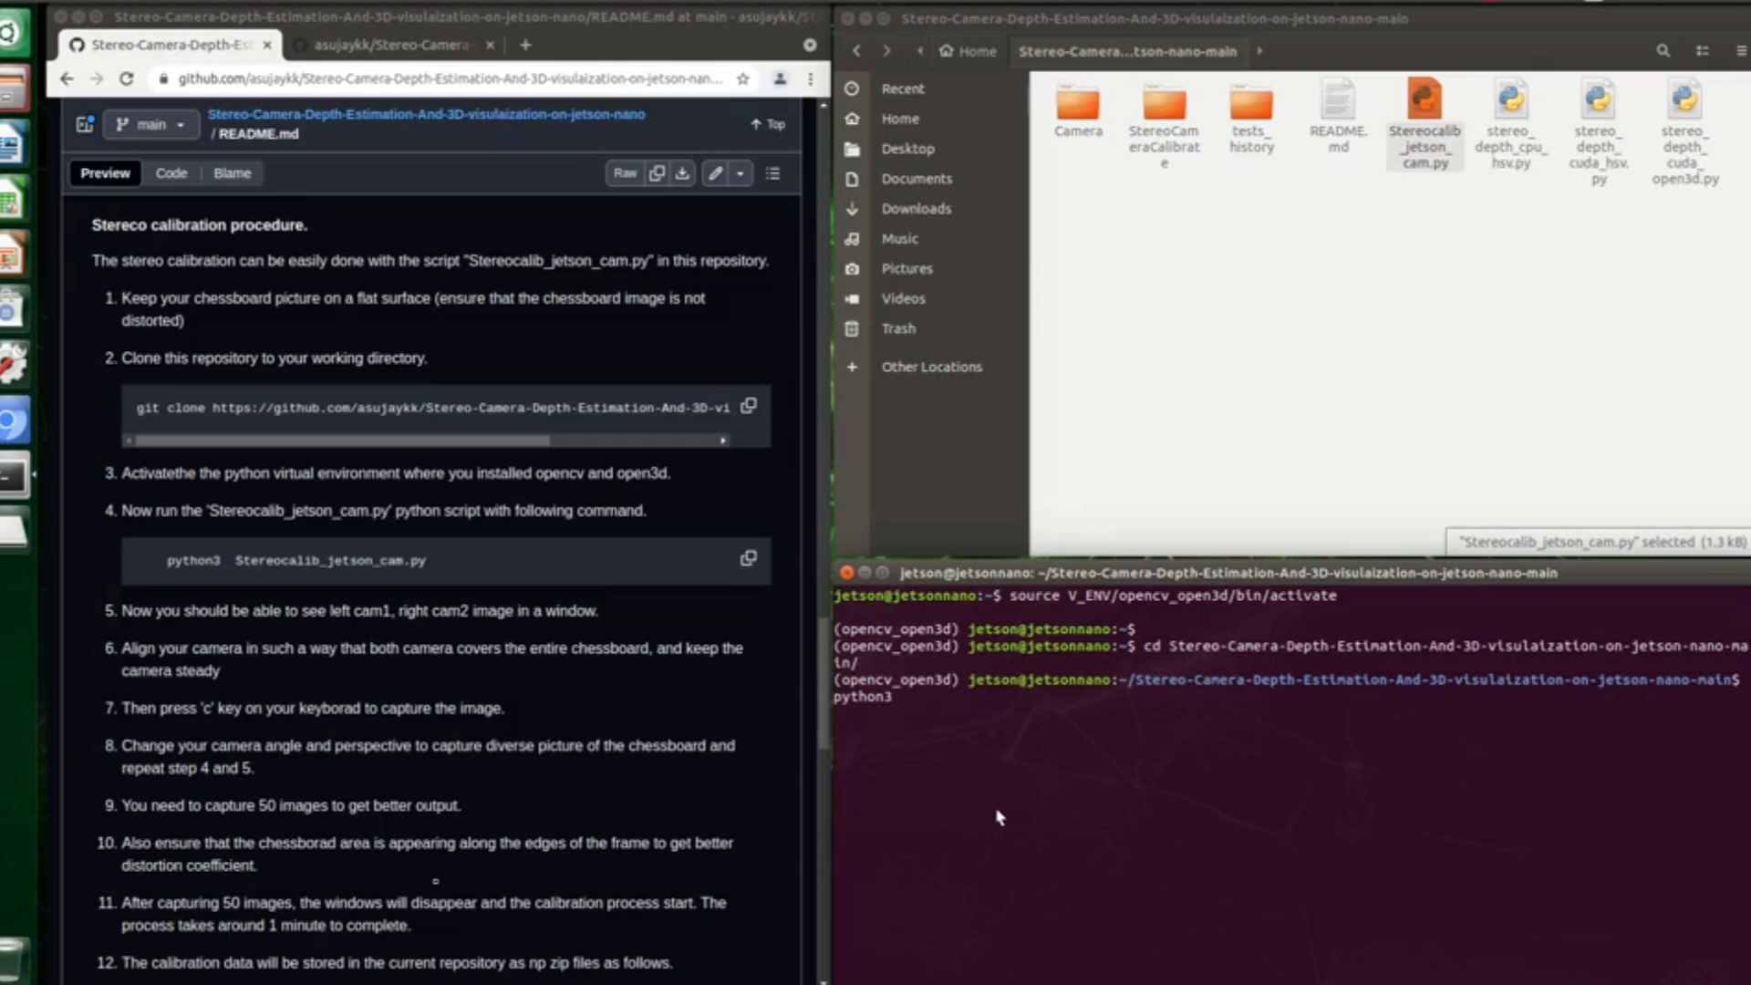
type("Stereocalib_jetson_cam.py")
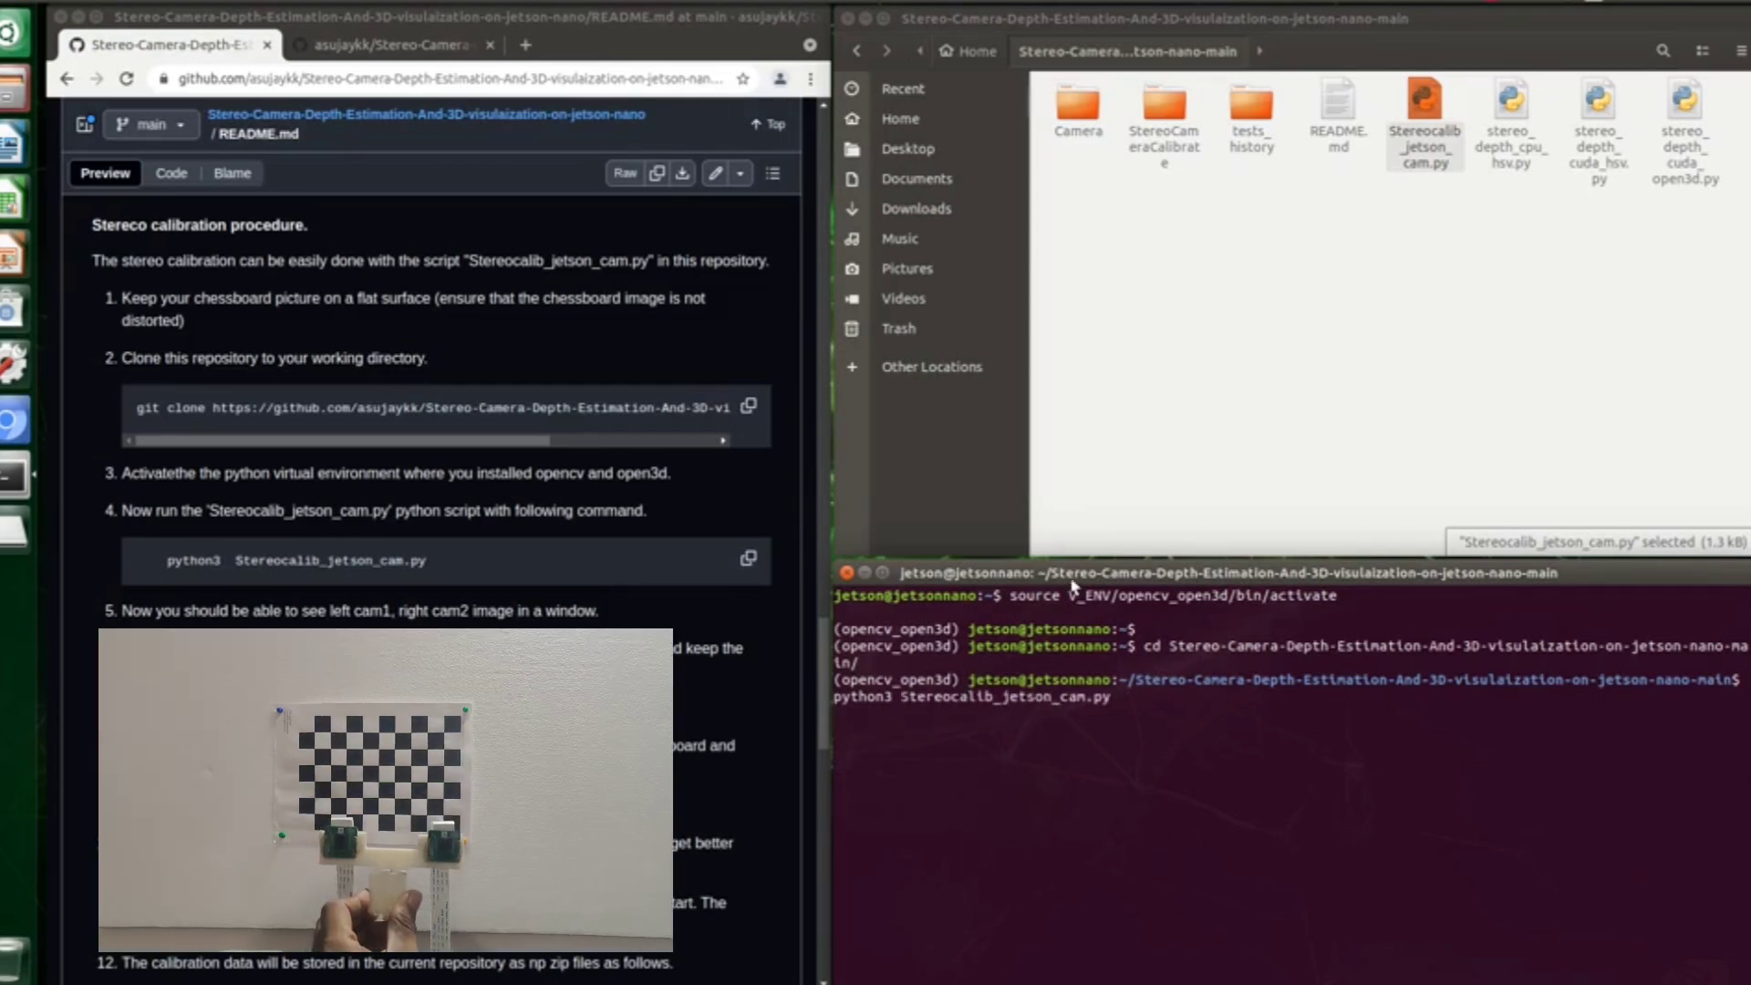
Step: Run Stereocalib_jetson_cam.py, bringing up live left and right chessboard camera views
key("Return")
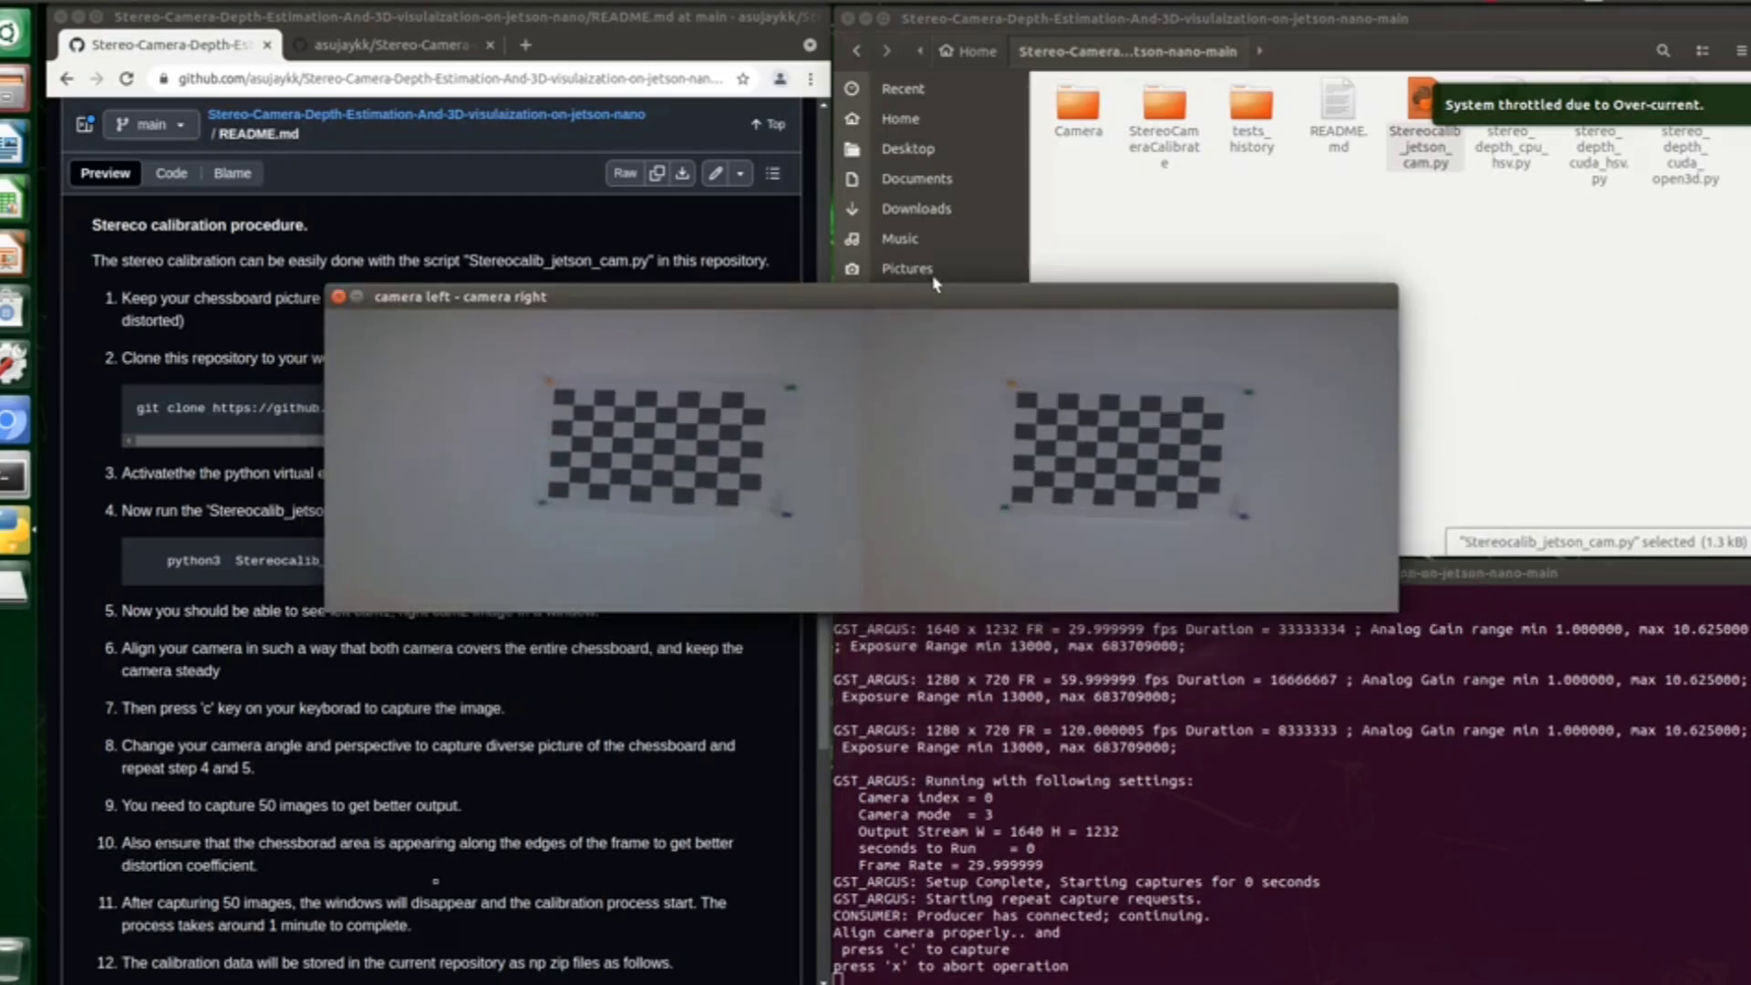
left_click_drag(459, 296, 489, 192)
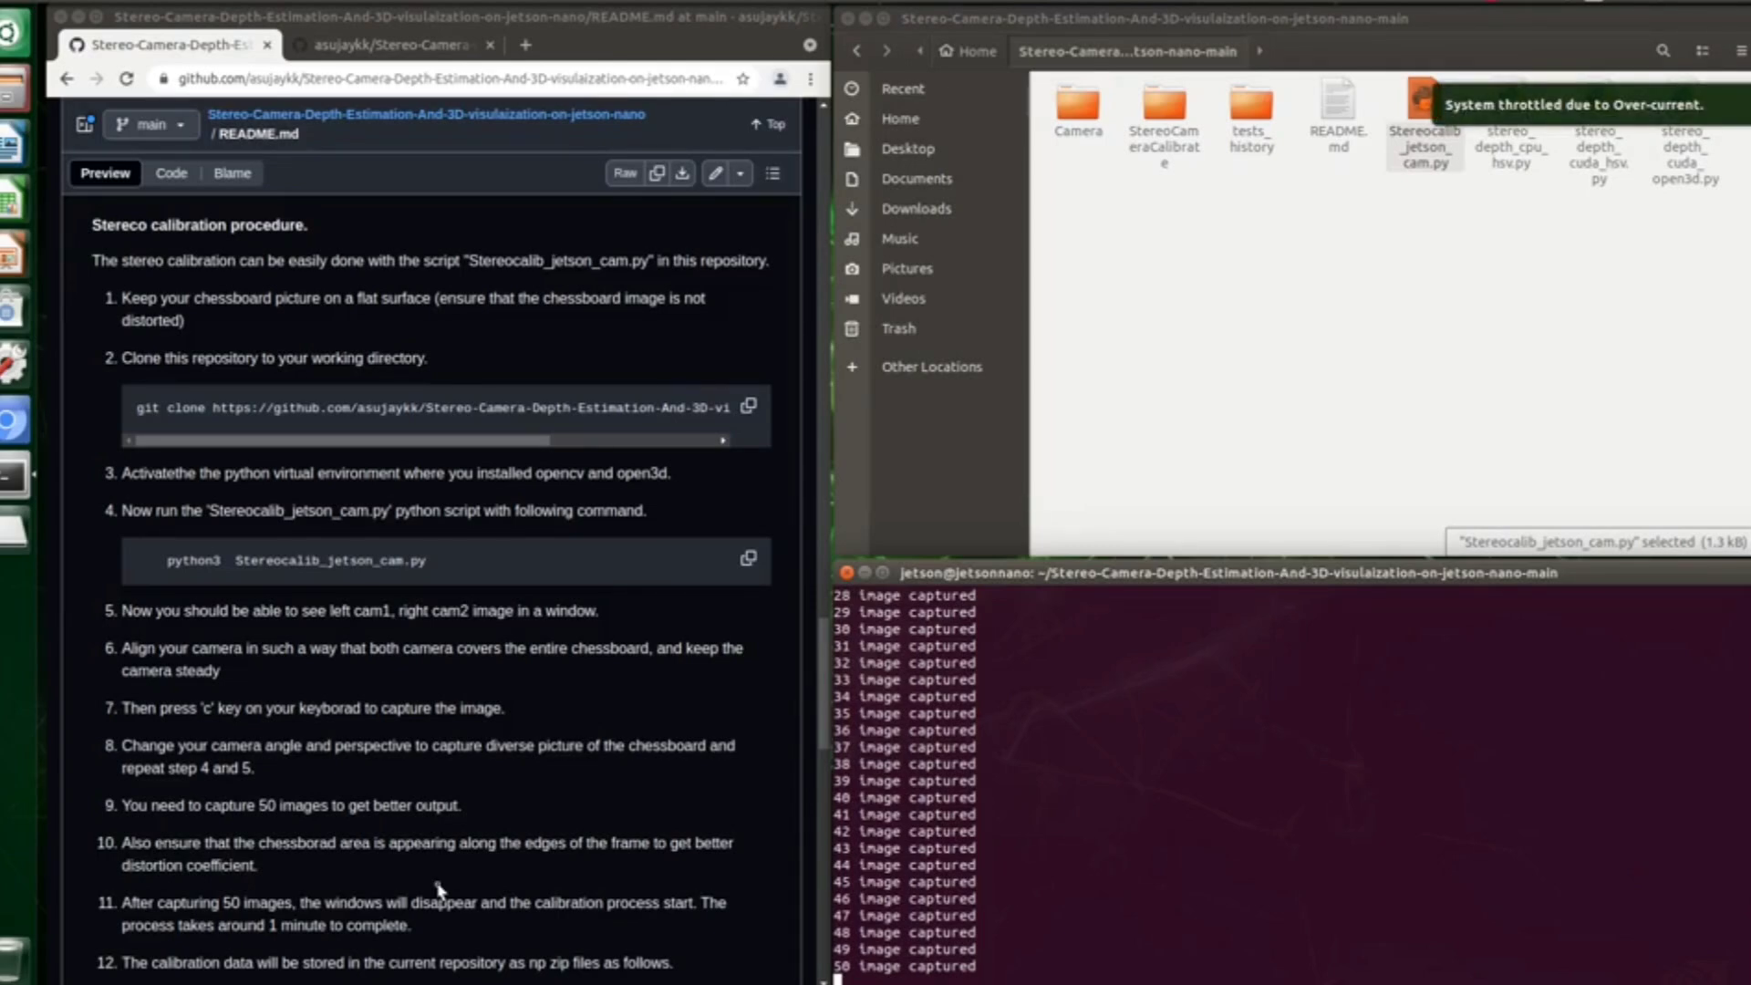
mouse_move(1290, 777)
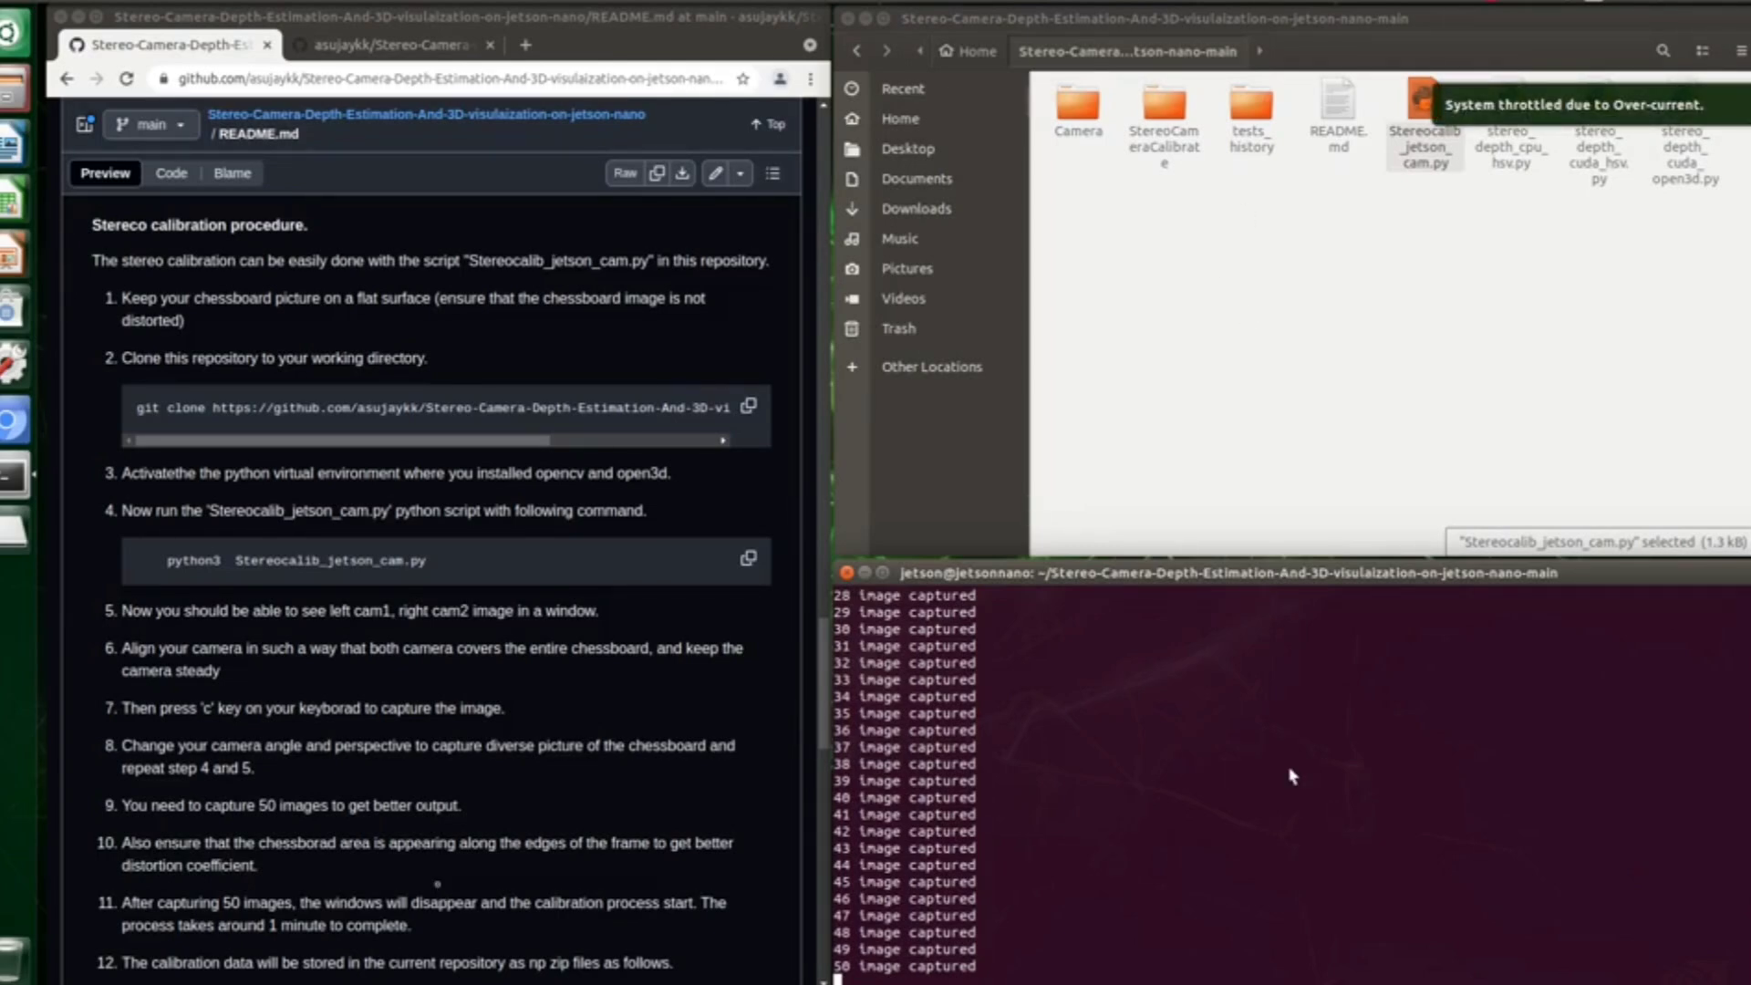